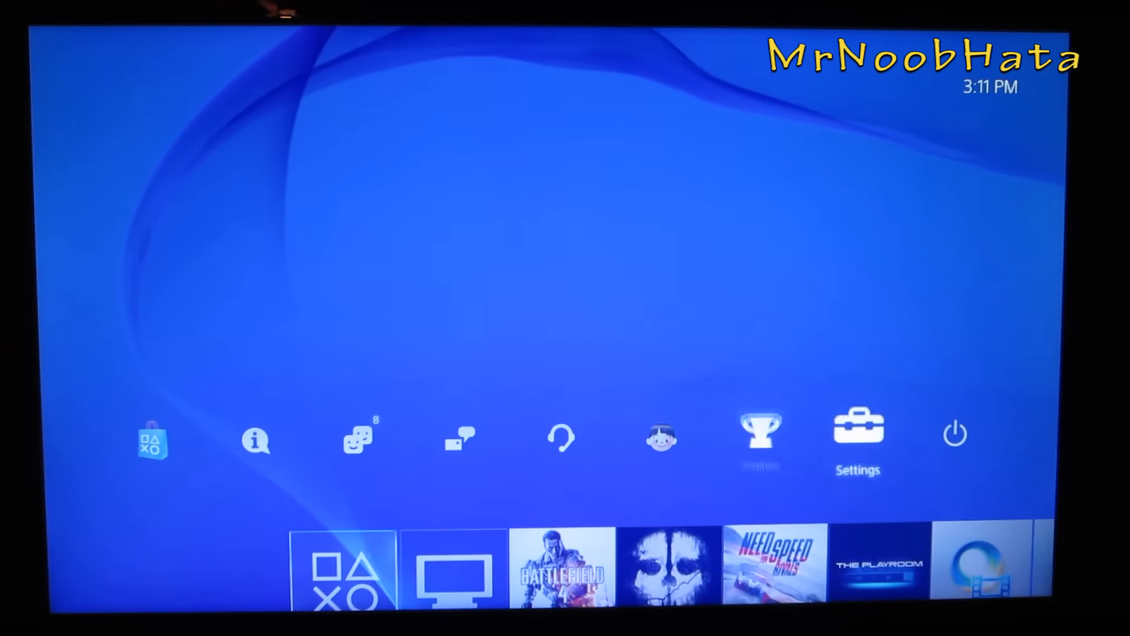
Go through Settings and Devices to the Bluetooth Devices list showing the DUALSHOCK 4.
{"action": "left_click", "coordinate": [857, 433]}
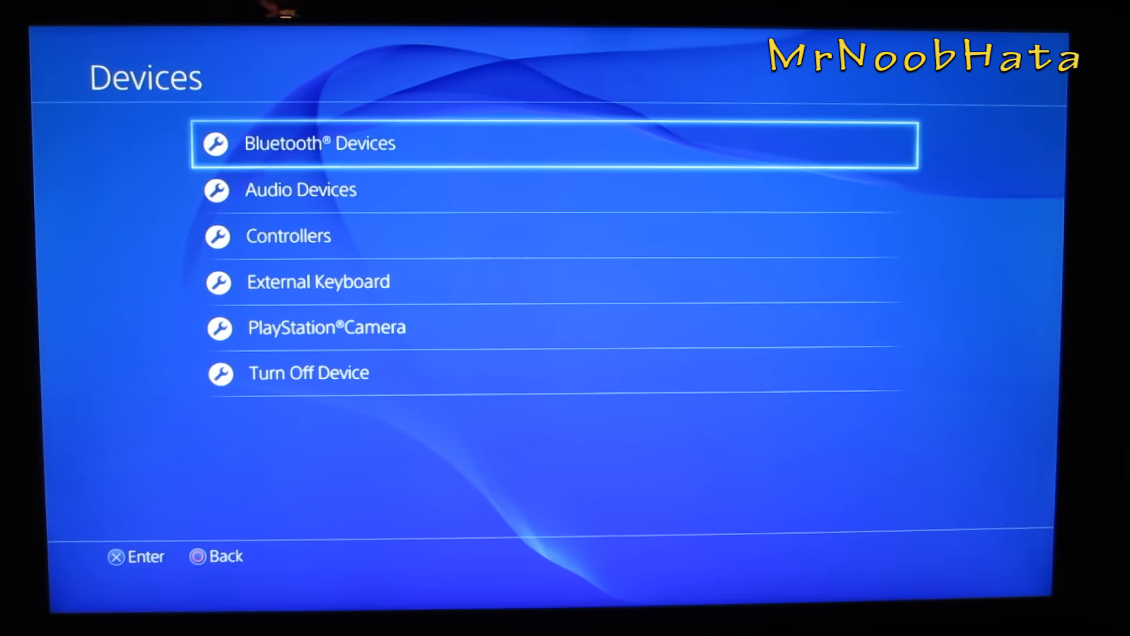
{"action": "left_click", "coordinate": [319, 144]}
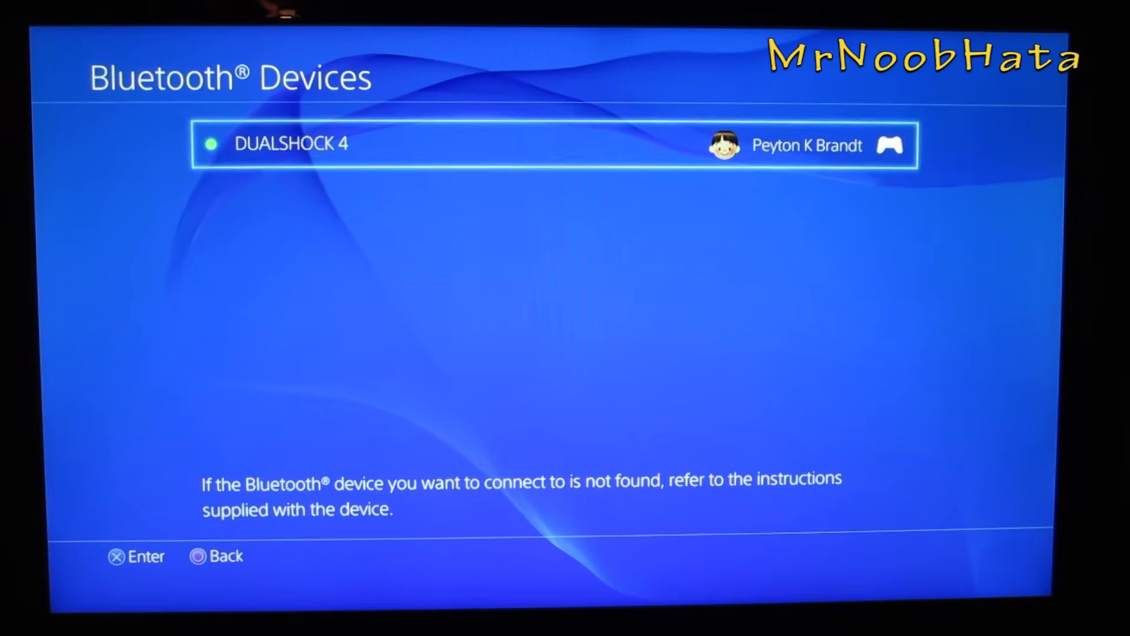